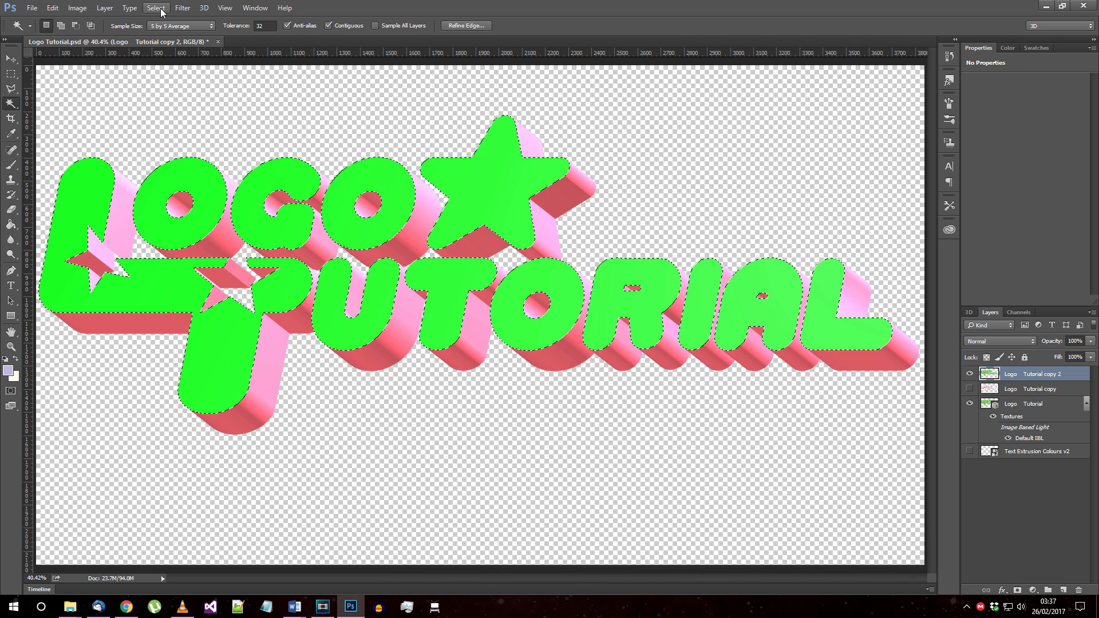
Copy the Magic-Wanded green faces to Layer 1 and hide Logo Tutorial copy 2.
click(106, 7)
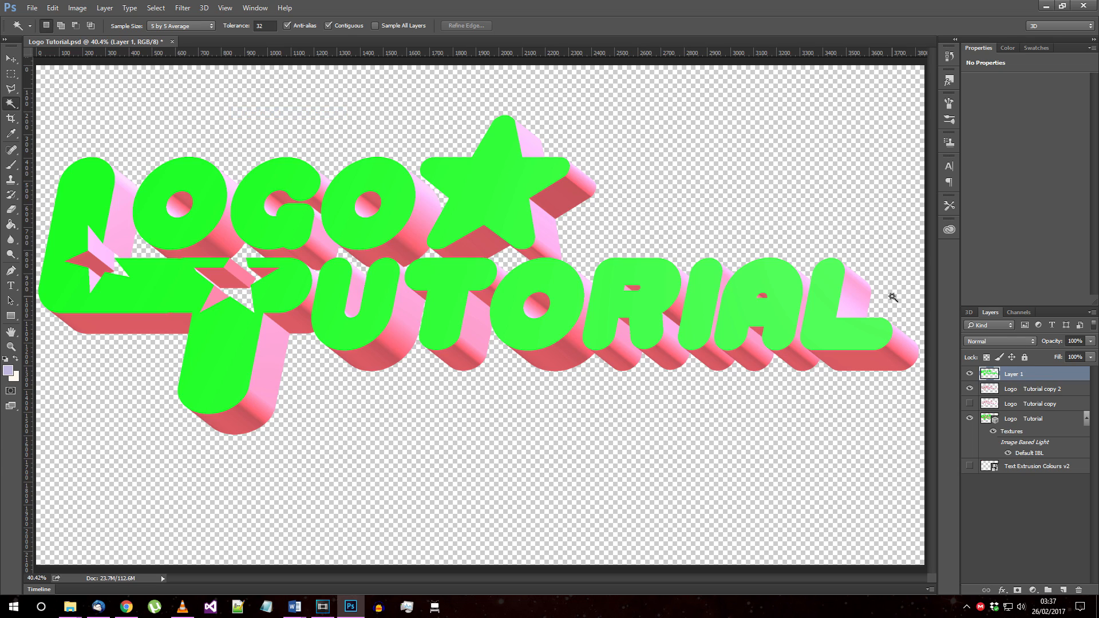
click(969, 388)
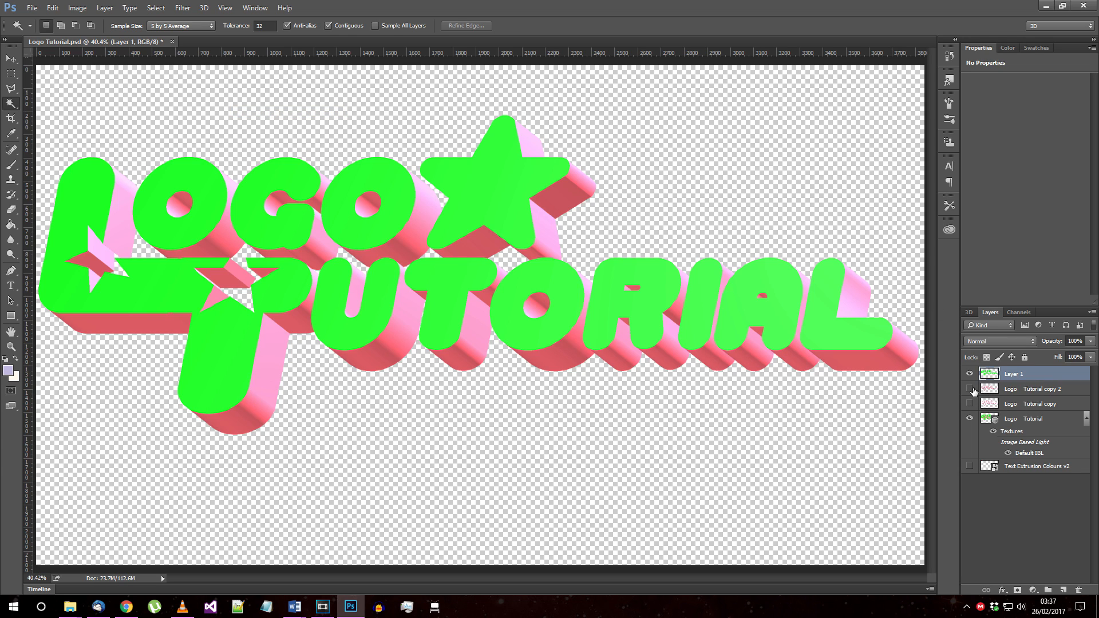
click(970, 418)
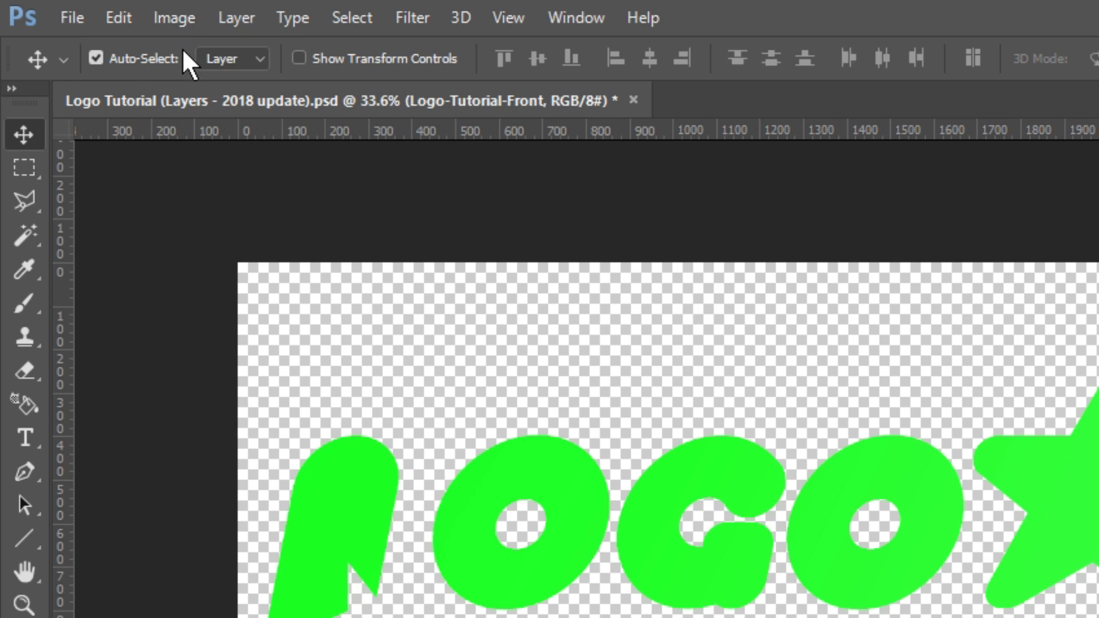
Raise Hue/Saturation Lightness so the green front letters turn pure white.
click(173, 14)
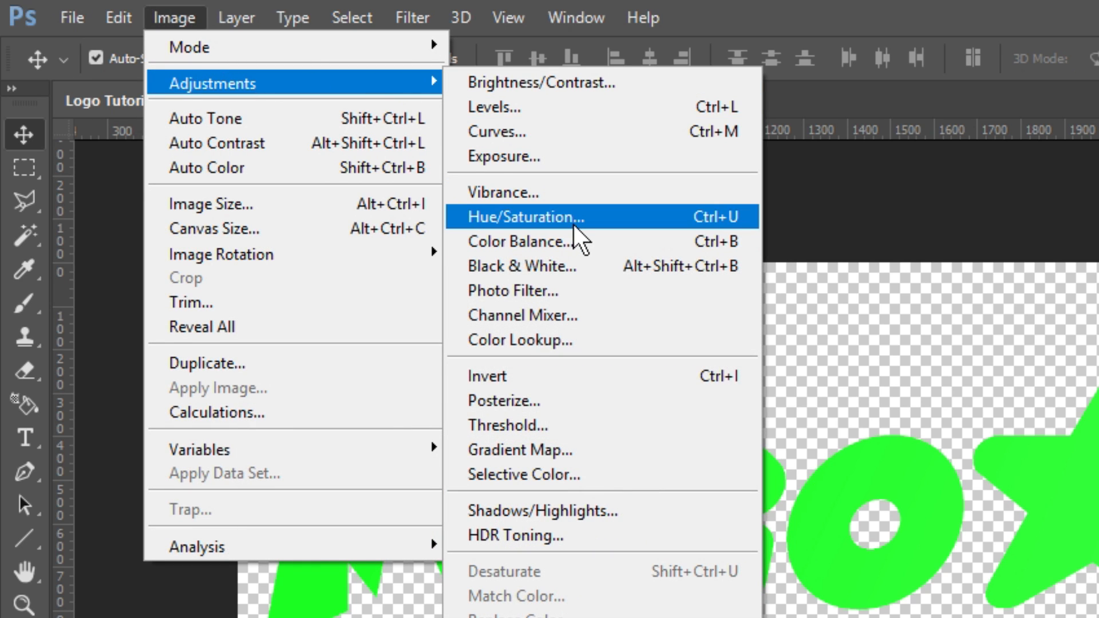
click(524, 216)
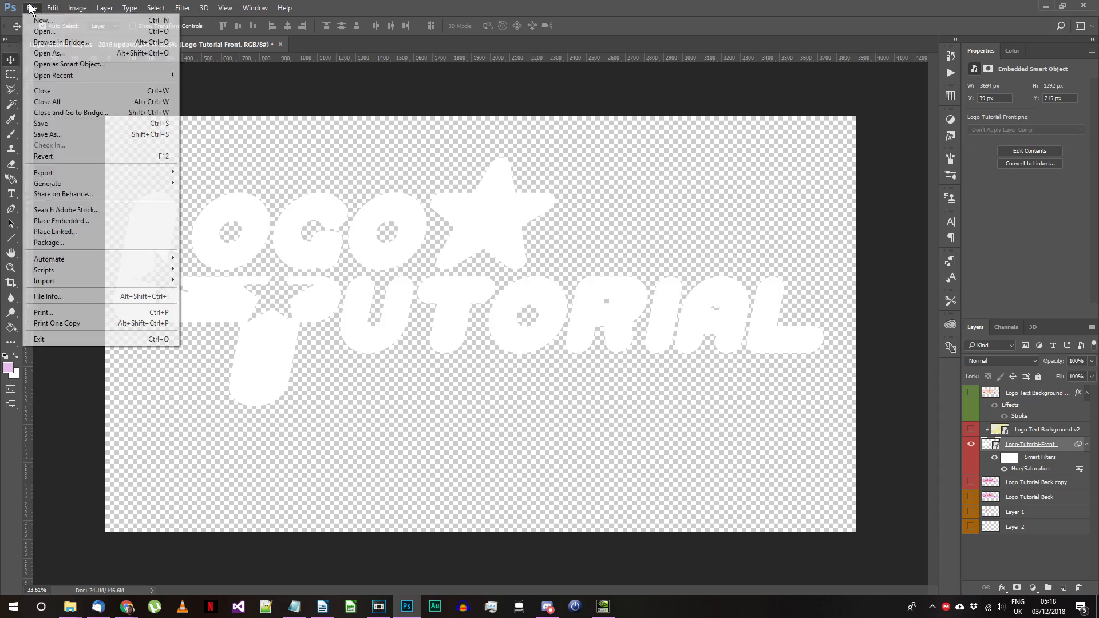
click(49, 134)
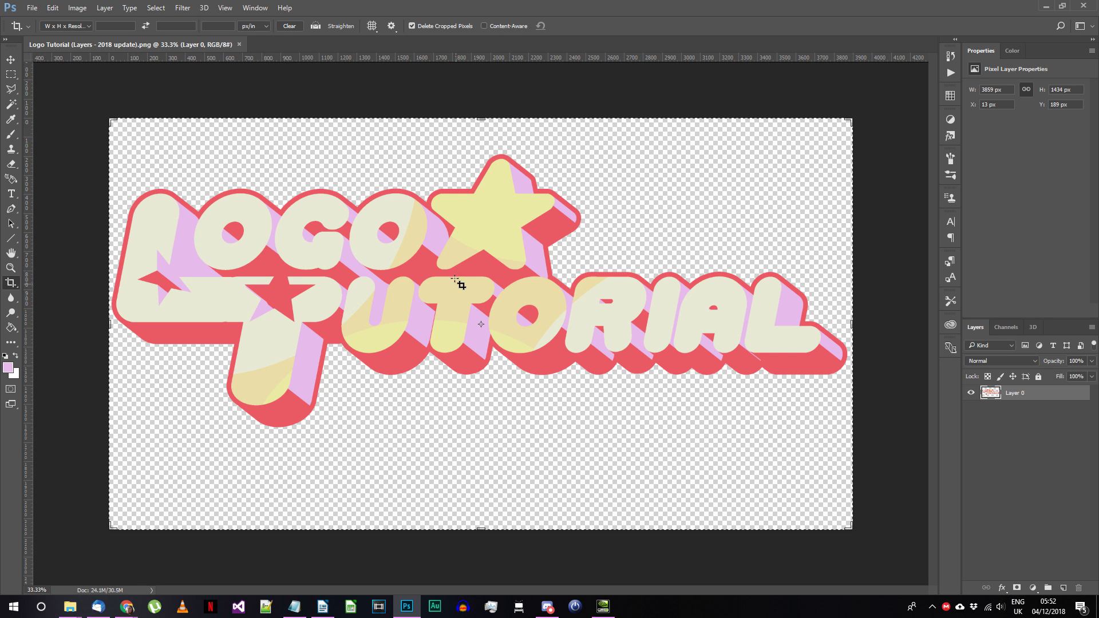
Magic-Wand select all the cream front faces of the letters.
click(11, 104)
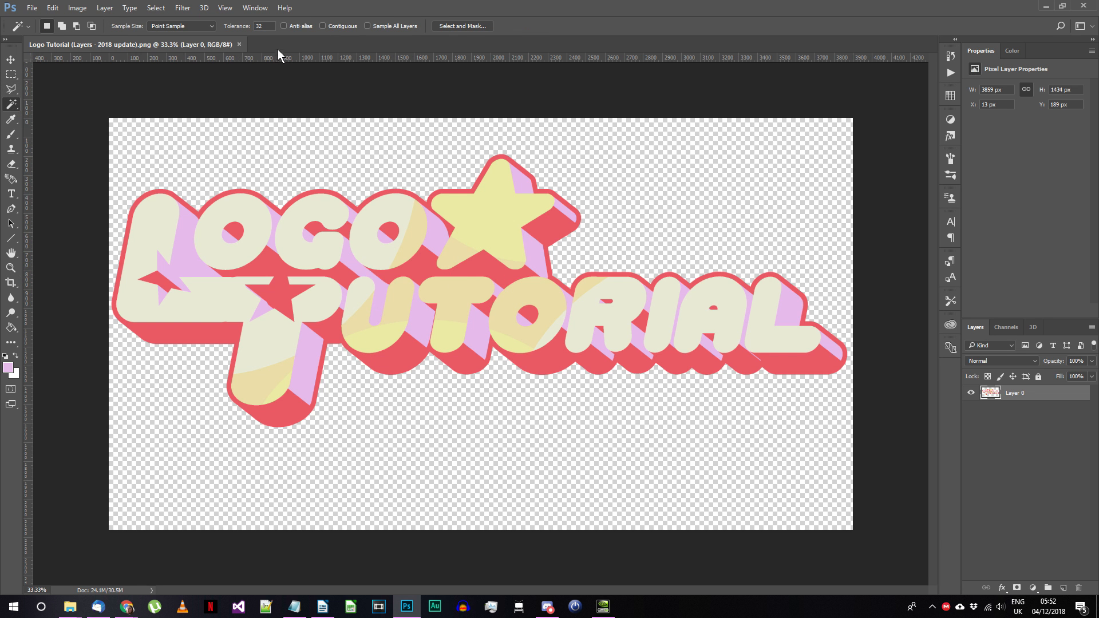
click(226, 371)
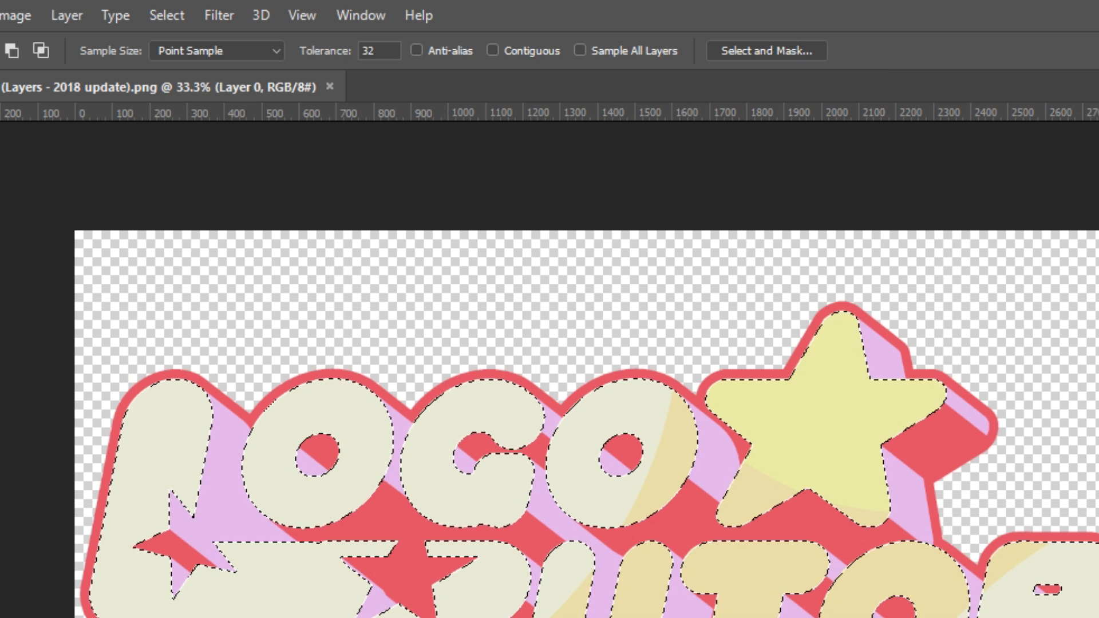
click(69, 15)
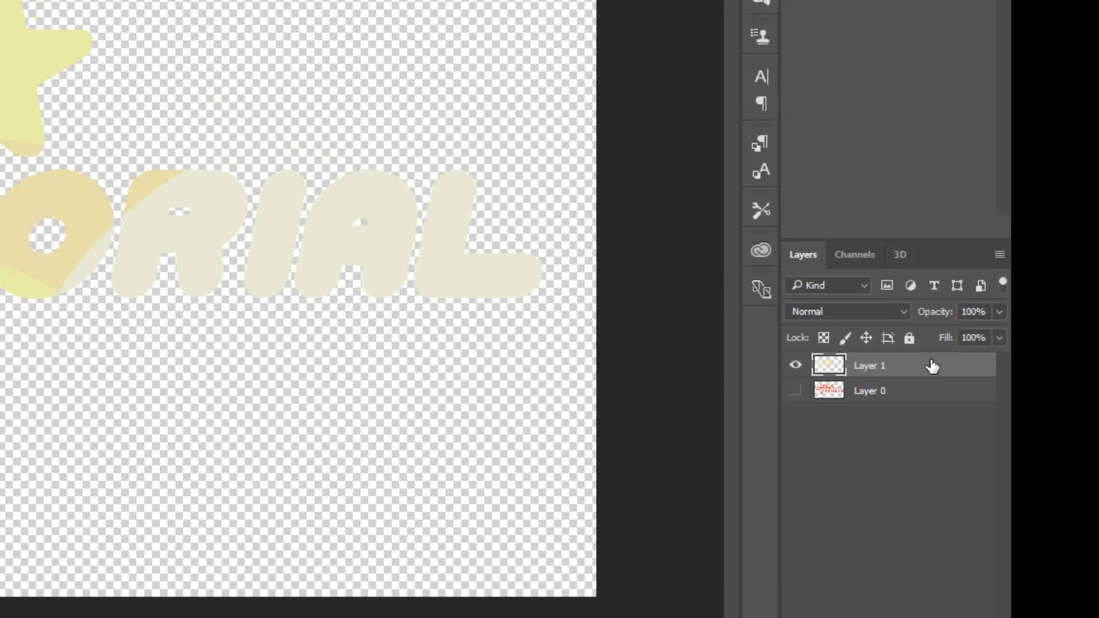
Put the selection on a new Layer 1, hide Layer 0 and head to Adjustments.
click(77, 19)
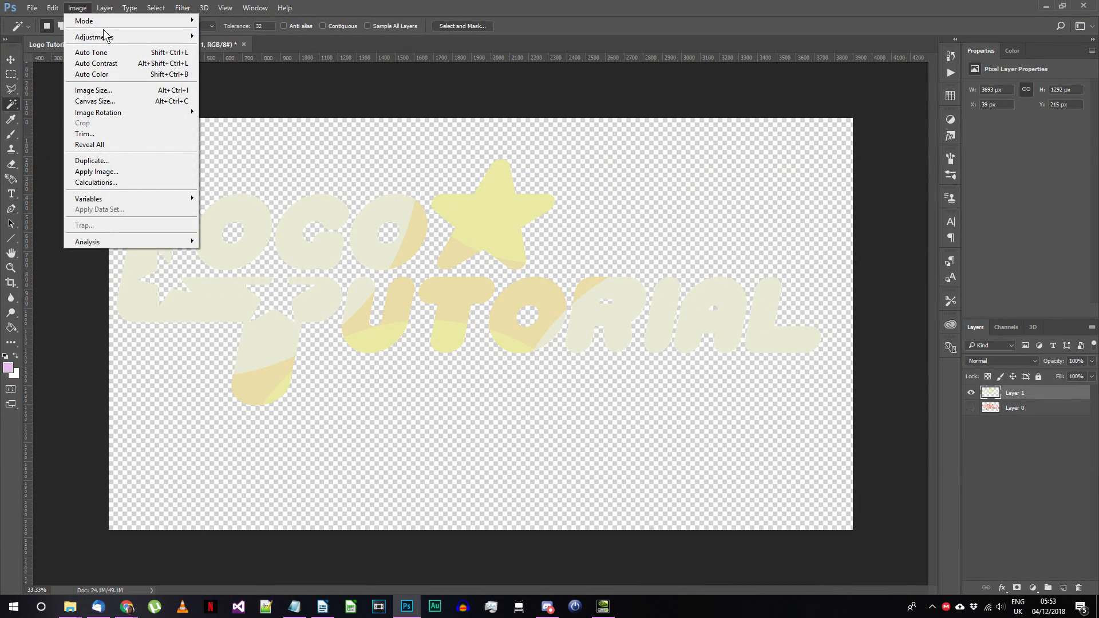
click(93, 37)
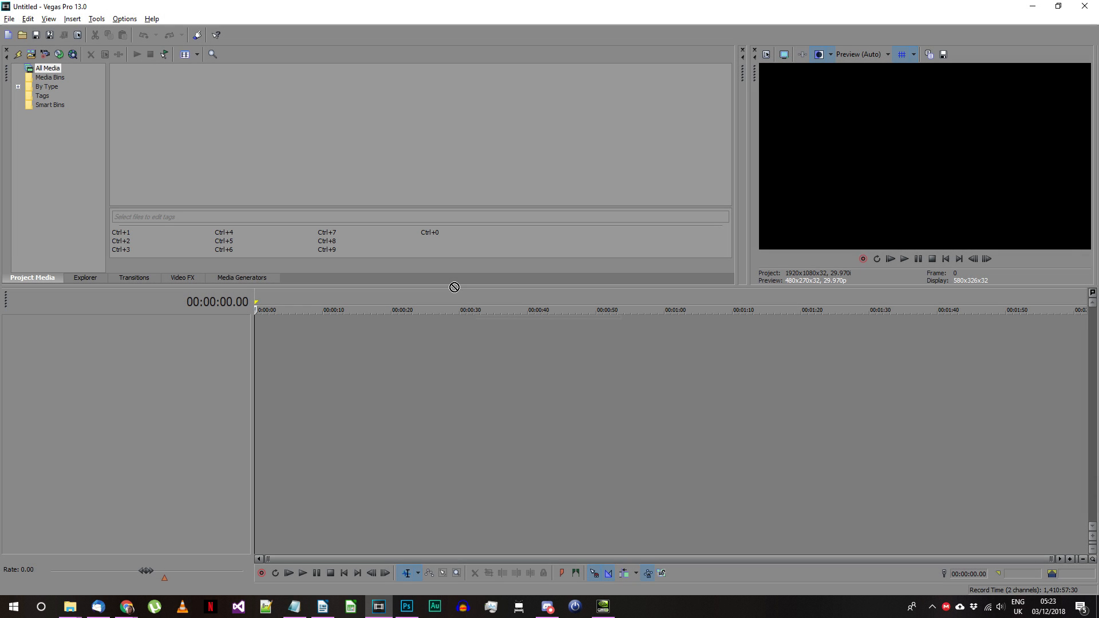
click(126, 607)
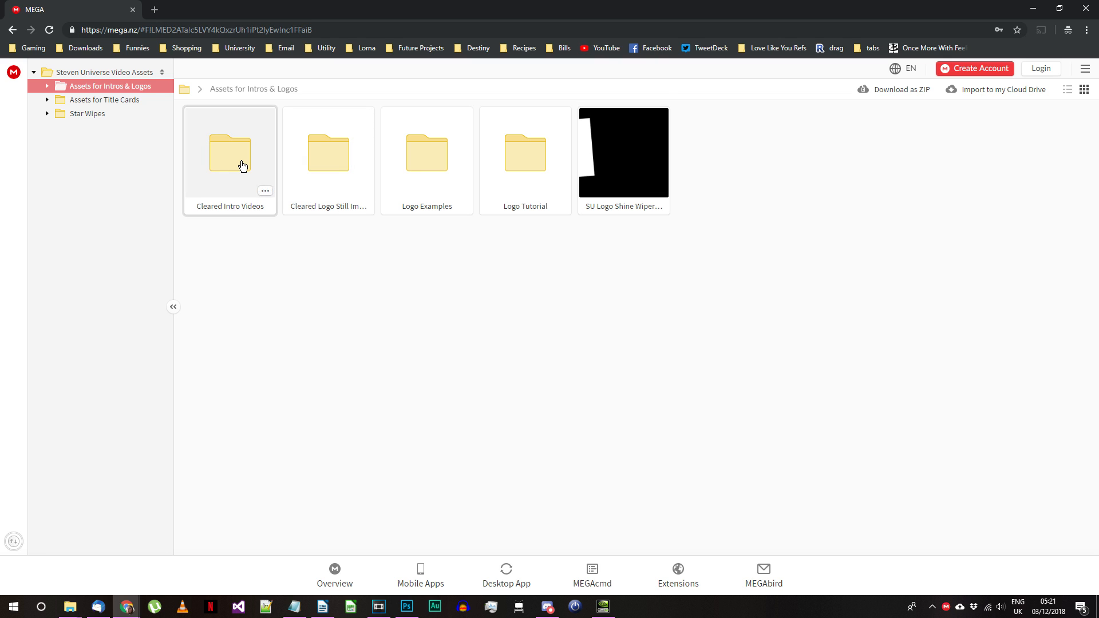
Download an opening animation clip from the 4K Cleared Intro Videos folder.
double_click(229, 154)
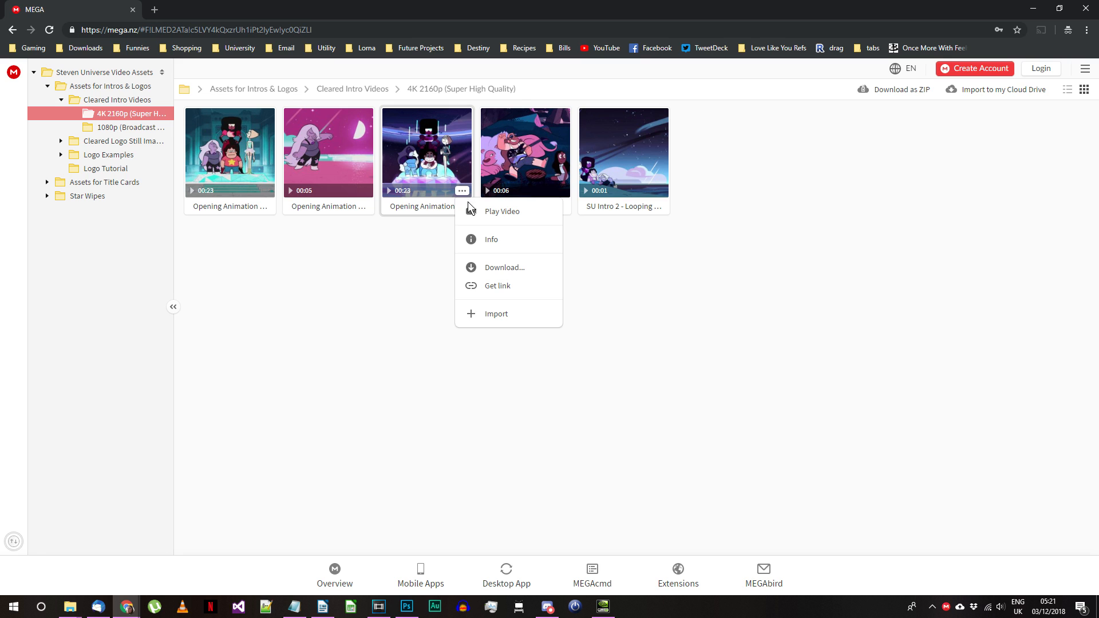
click(501, 210)
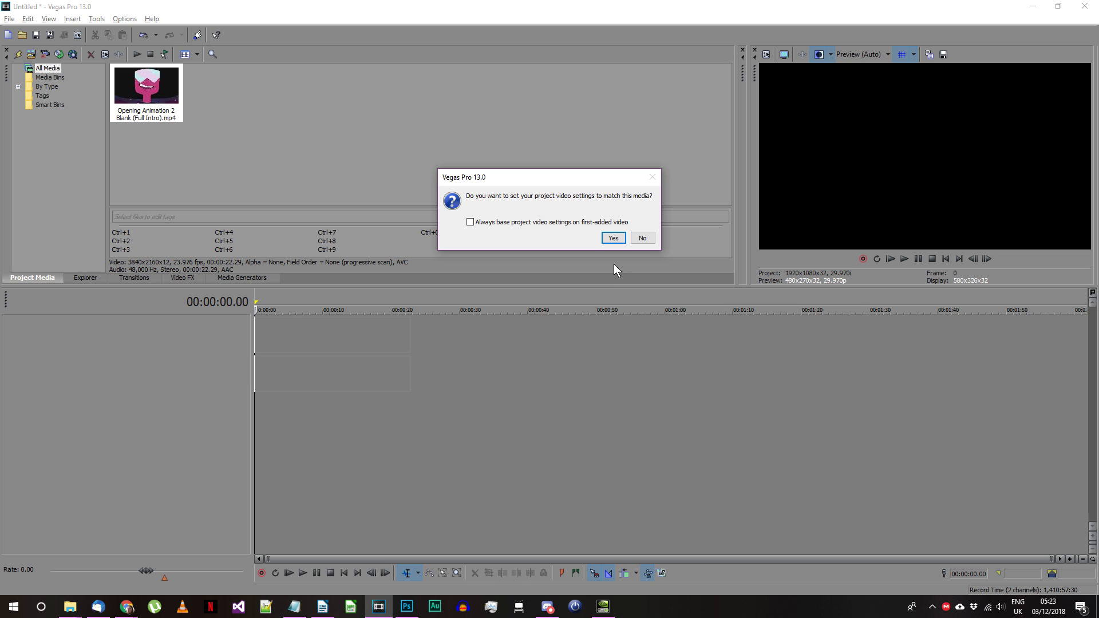
Match the project to the intro video's 3840x2160, 23.976p settings.
click(613, 238)
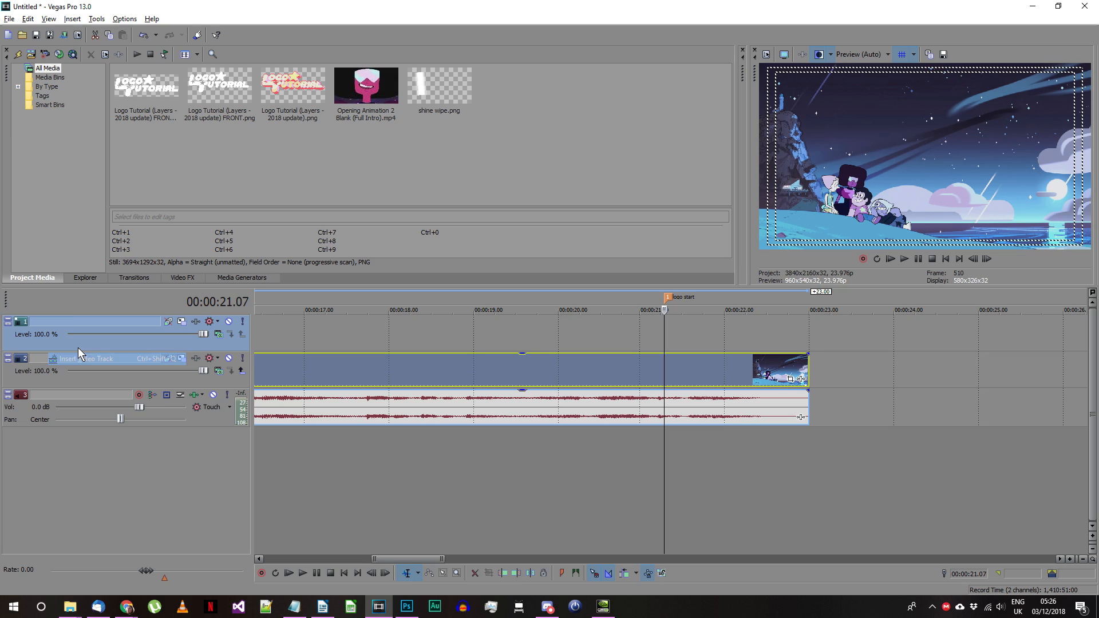
Rename track 1 to 'normal logo' for the logo PNG.
text(normal logo)
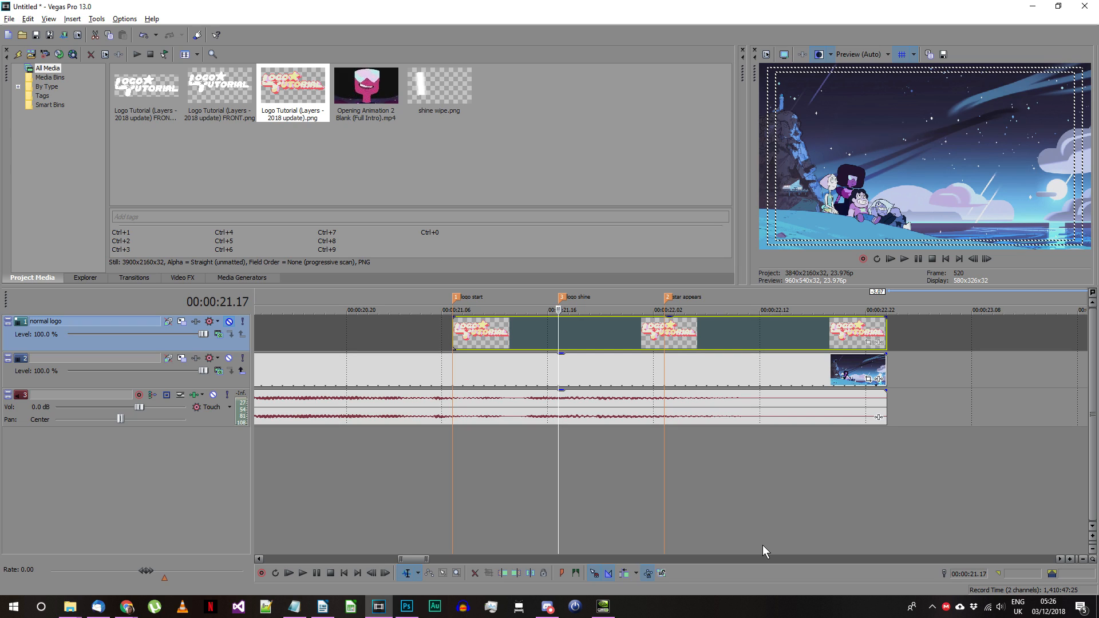
mouse_move(748, 538)
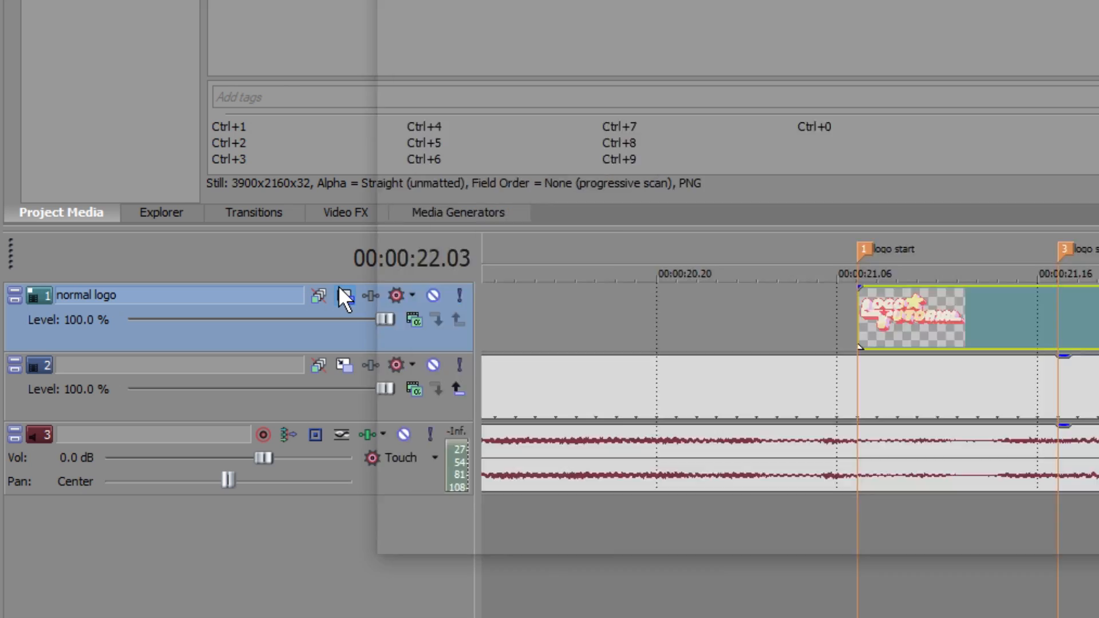
Scale the normal logo track down over the intro in Track Motion.
click(345, 295)
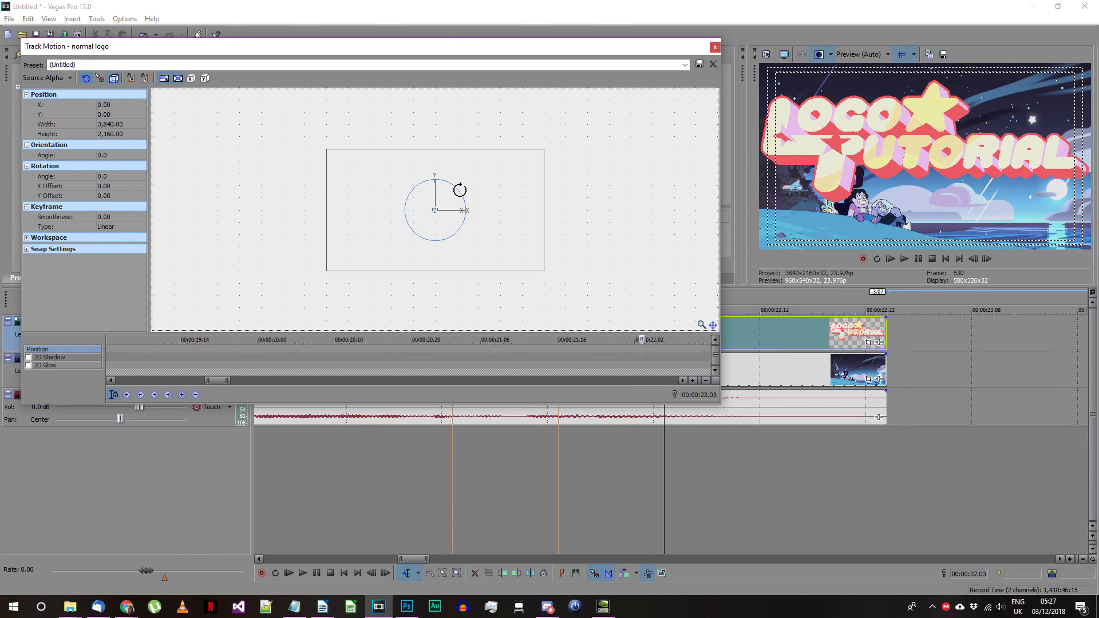
drag(460, 190, 455, 186)
text(lo)
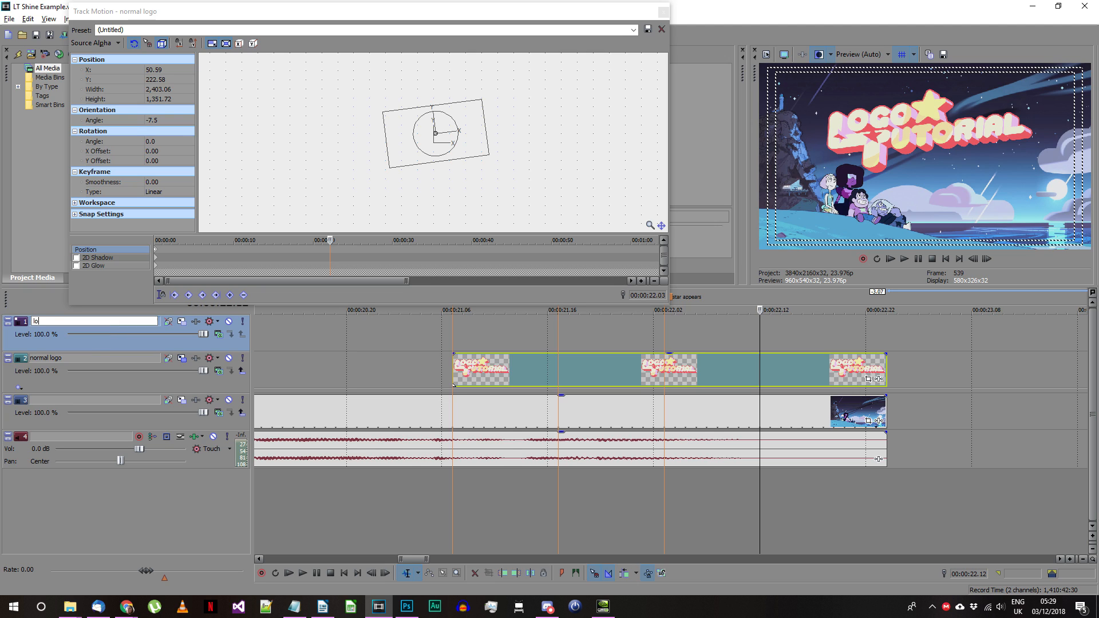
Move and resize the shine-example logo at -7.5° to sit over the normal logo.
click(661, 30)
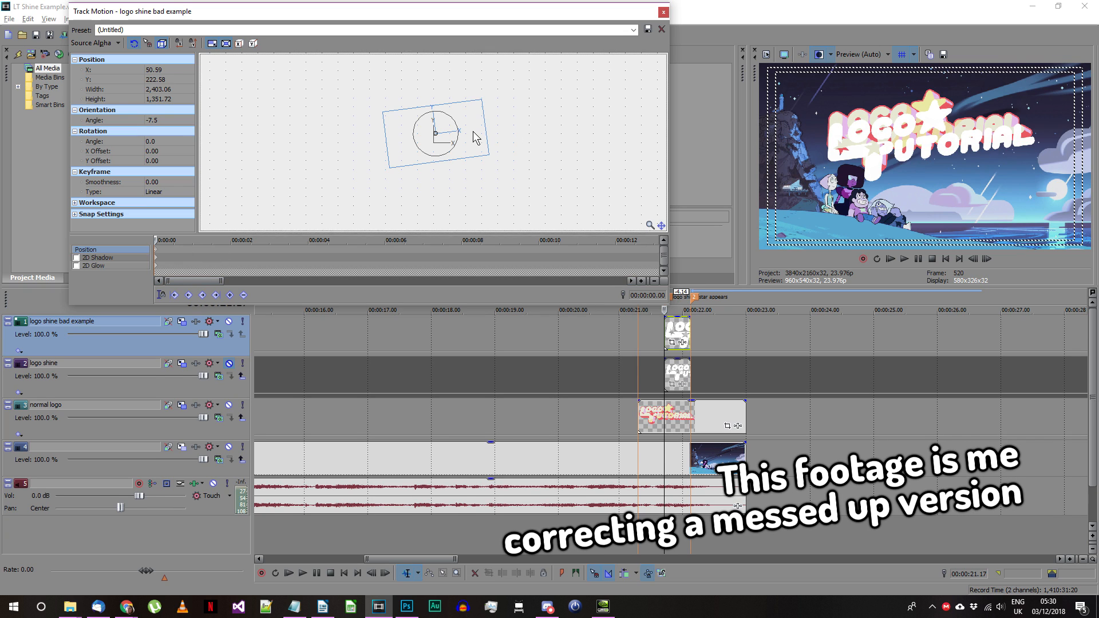
drag(475, 137, 488, 152)
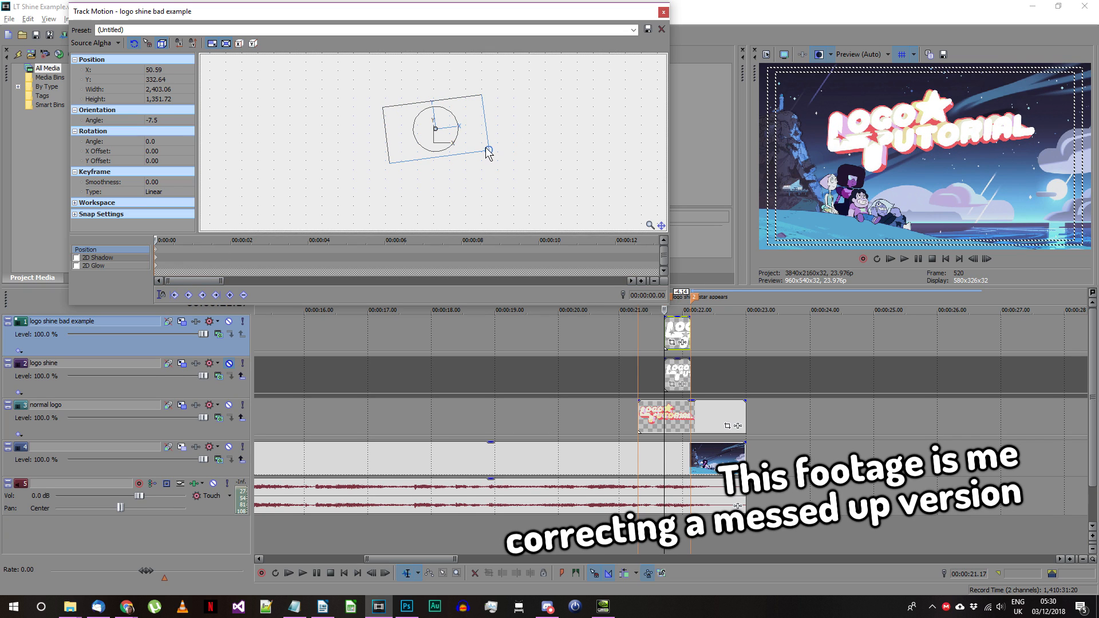
drag(488, 152, 468, 137)
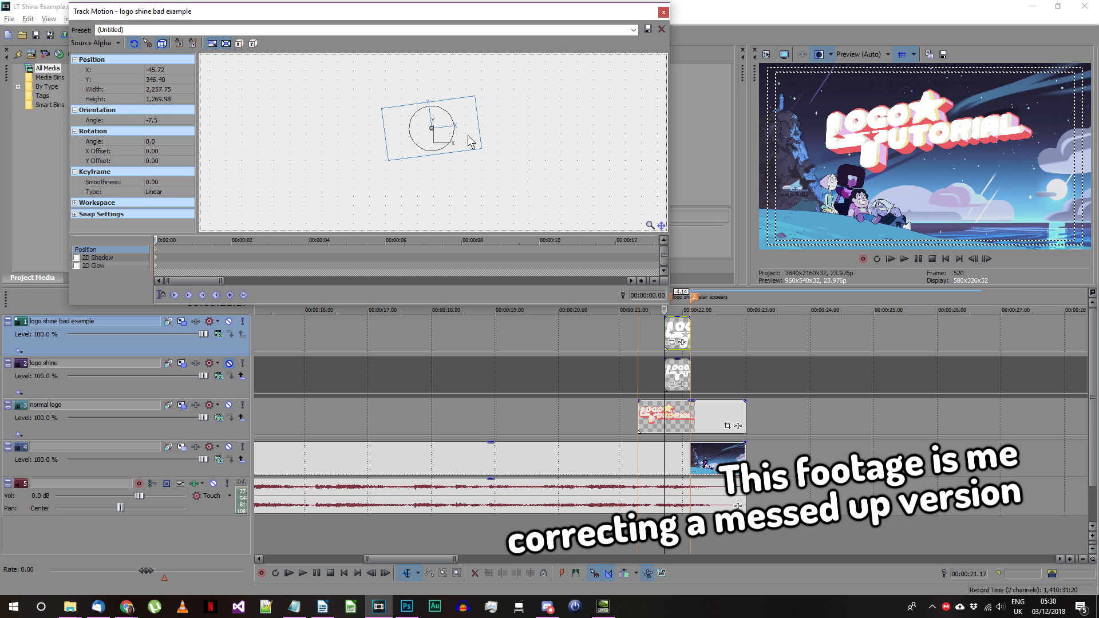
drag(436, 127, 452, 127)
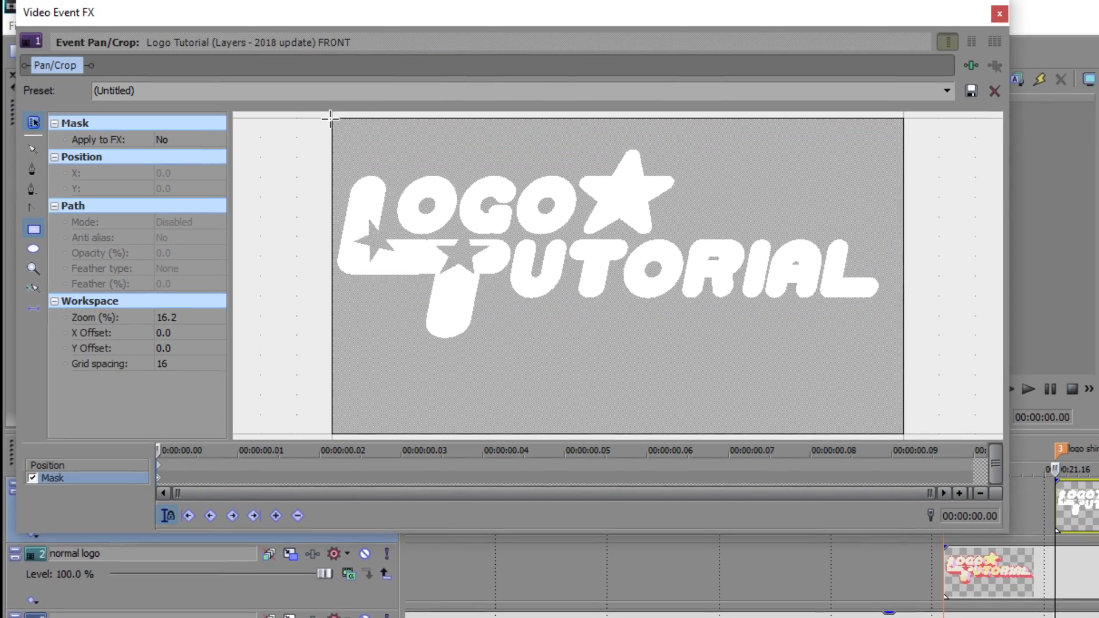
Draw a thin strip mask on the white logo's left edge, feathered Out with raised Feather %.
drag(332, 119, 382, 423)
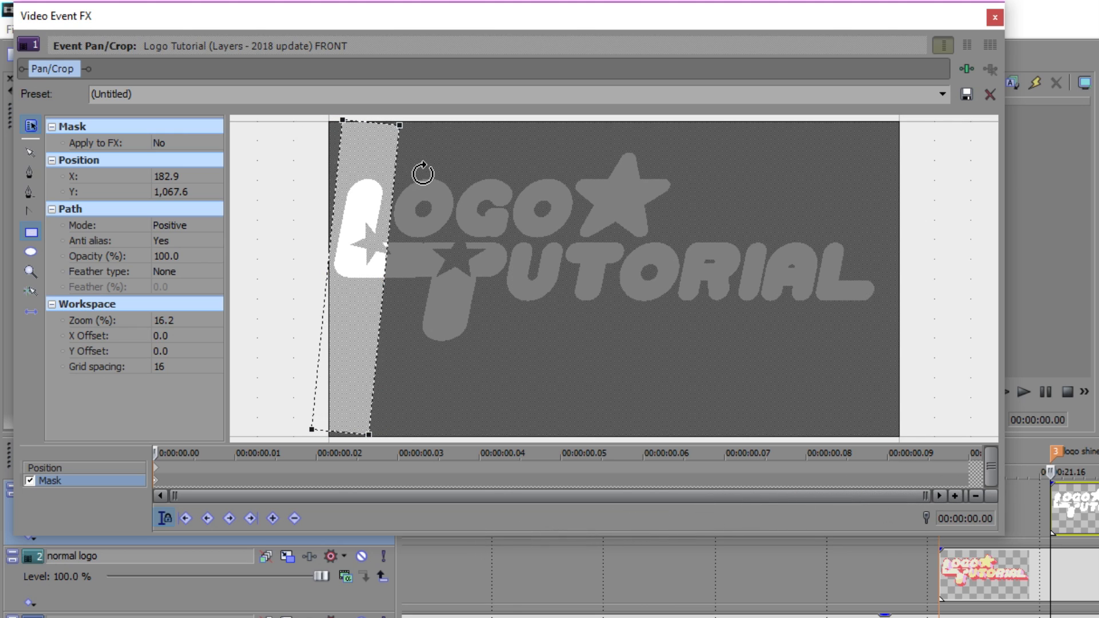
click(215, 271)
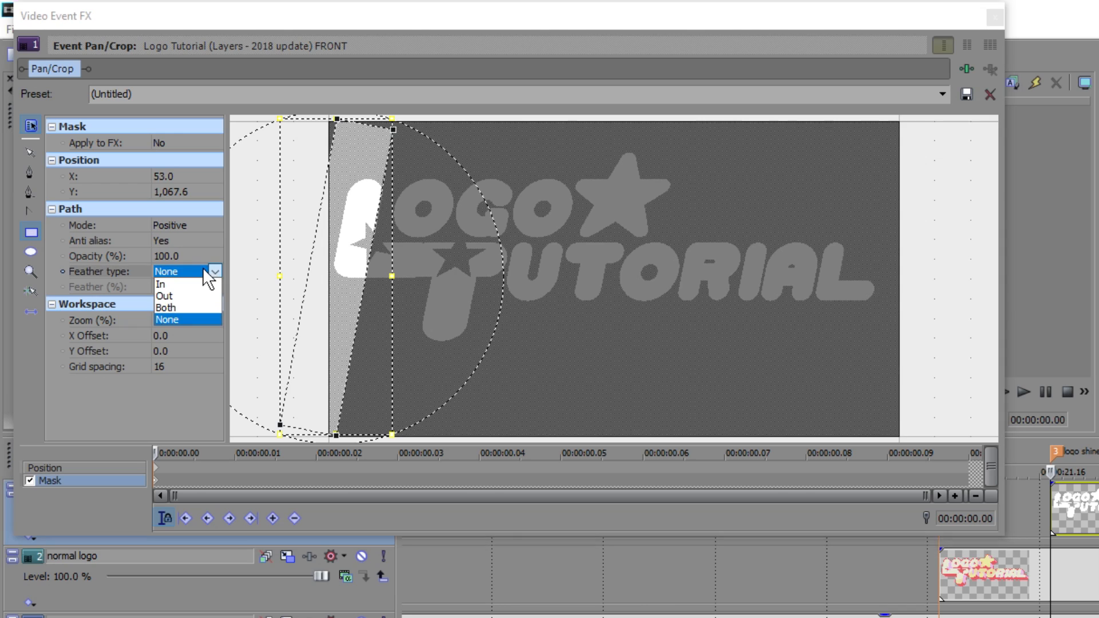
click(162, 295)
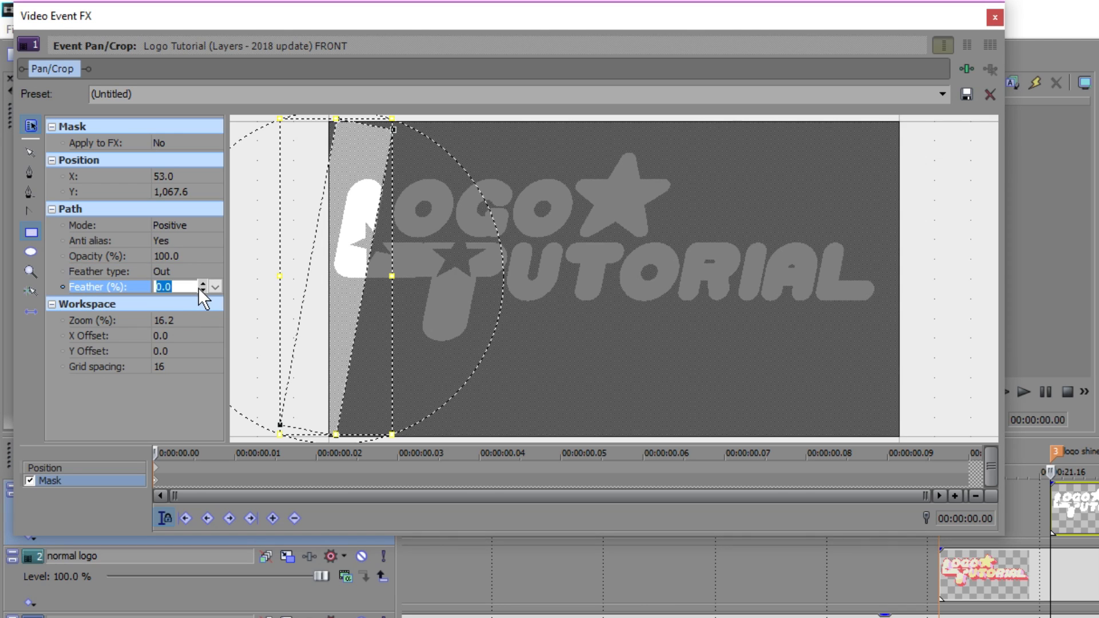
click(205, 290)
text(5)
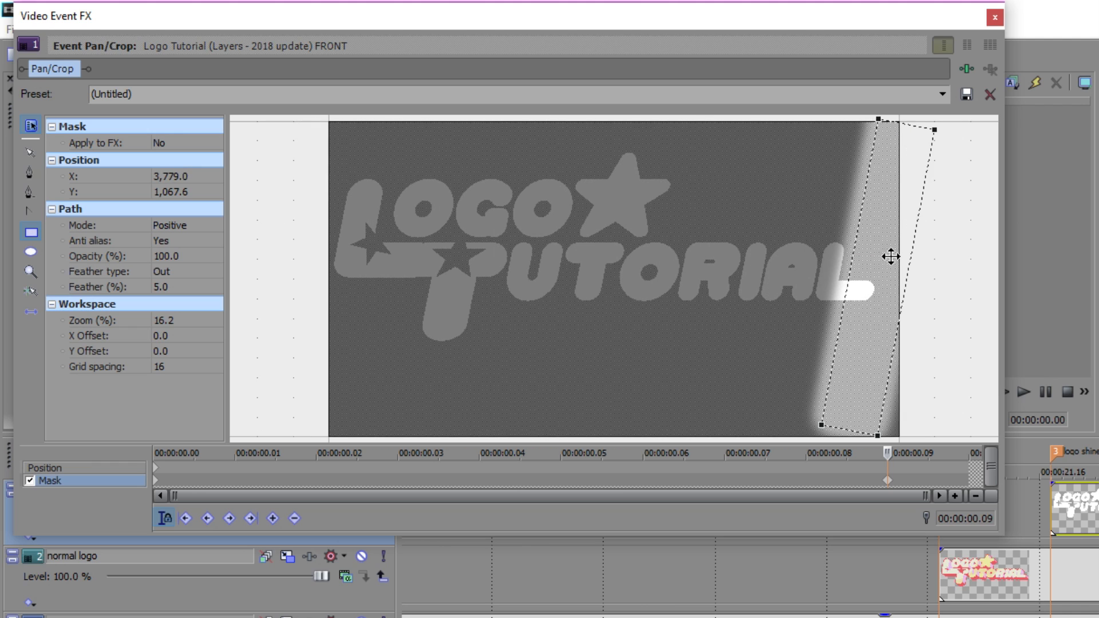
Keyframe the mask strip at the logo's right edge at 00:00:00.09.
drag(890, 257, 904, 258)
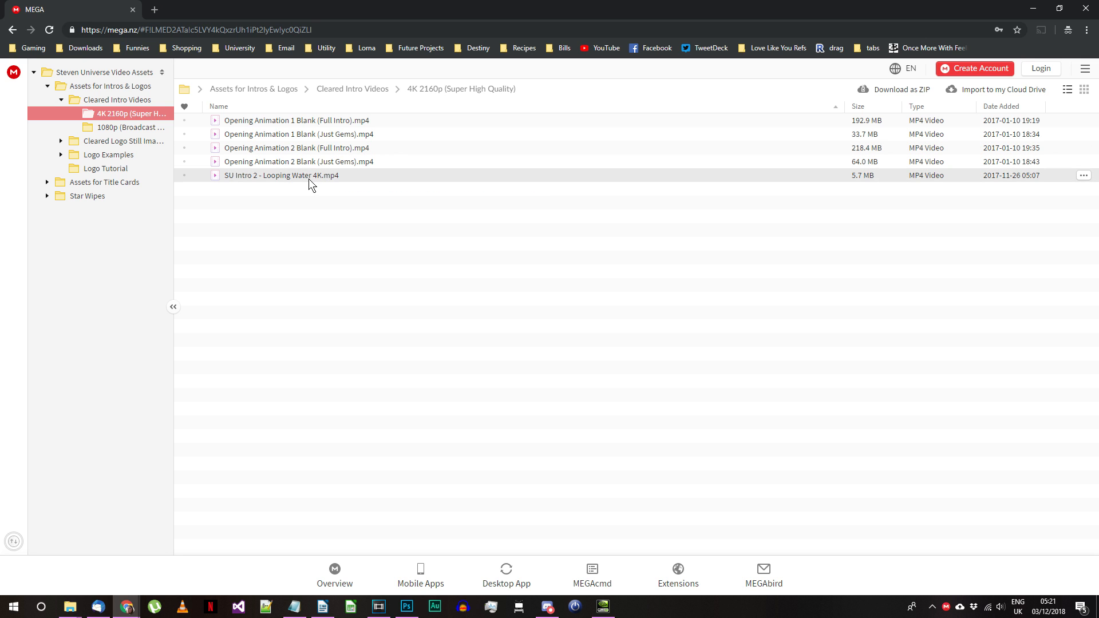
Preview the SU Intro 2 - Looping Water 4K video on MEGA and bring it into Vegas project media.
double_click(294, 175)
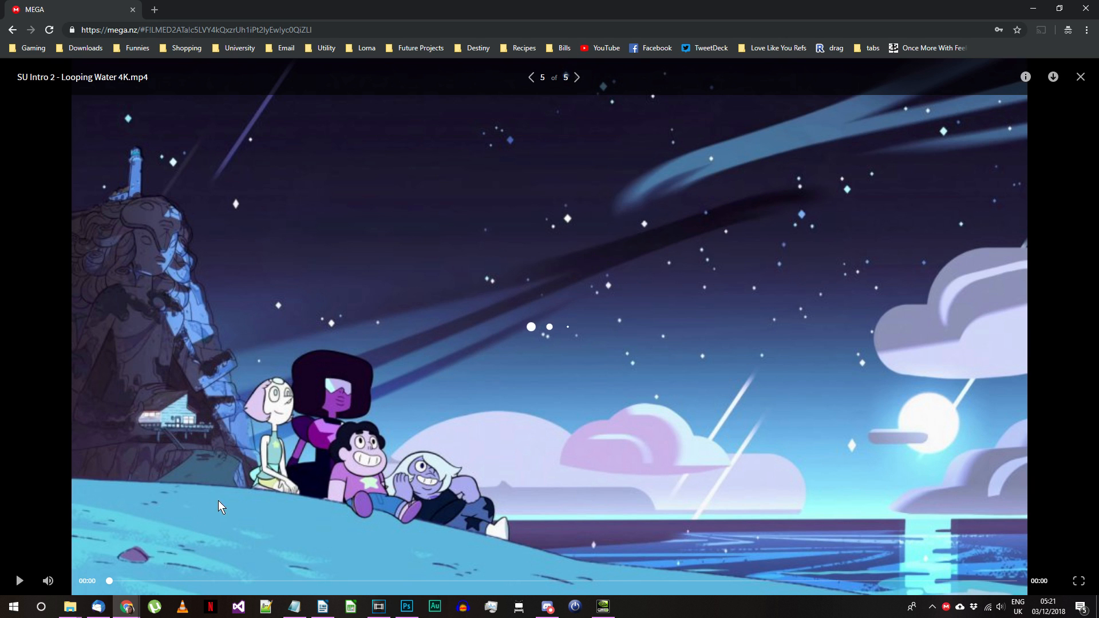
click(18, 580)
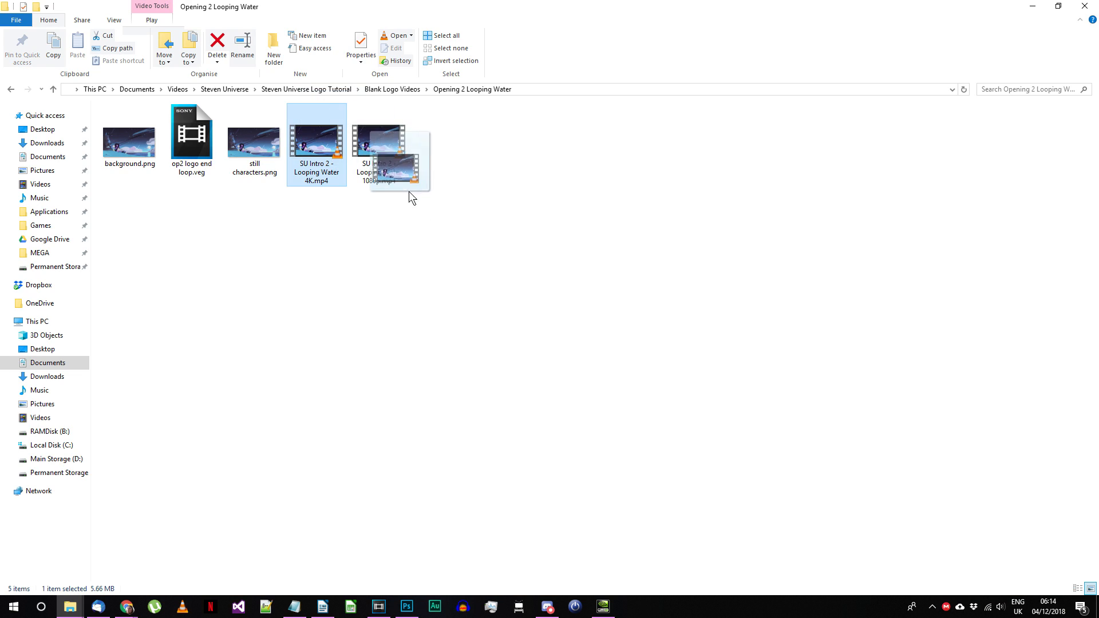
click(378, 607)
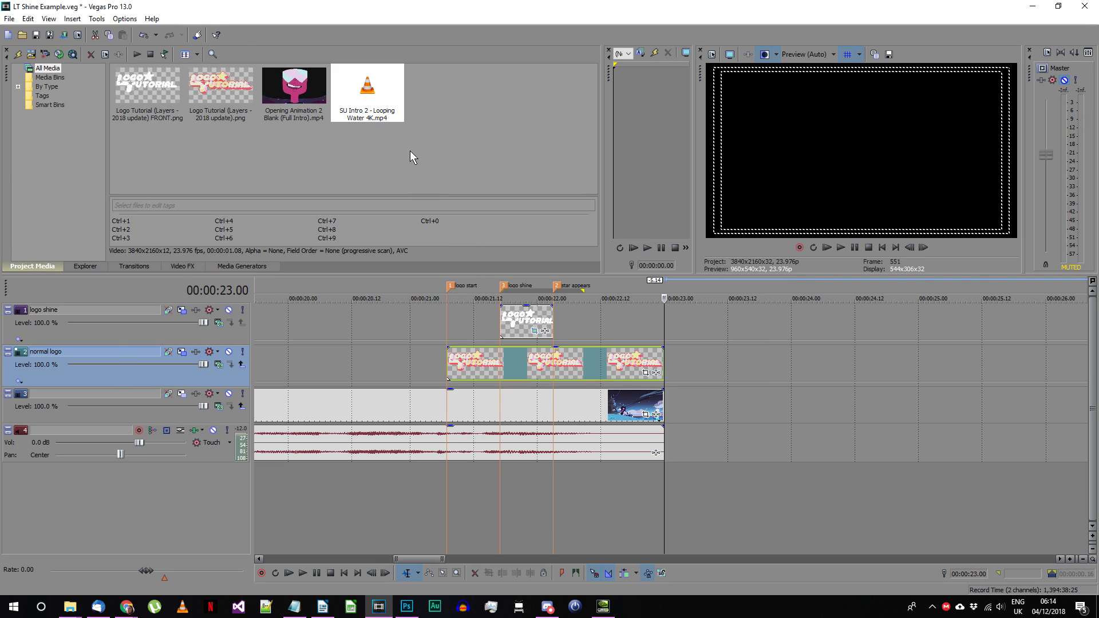